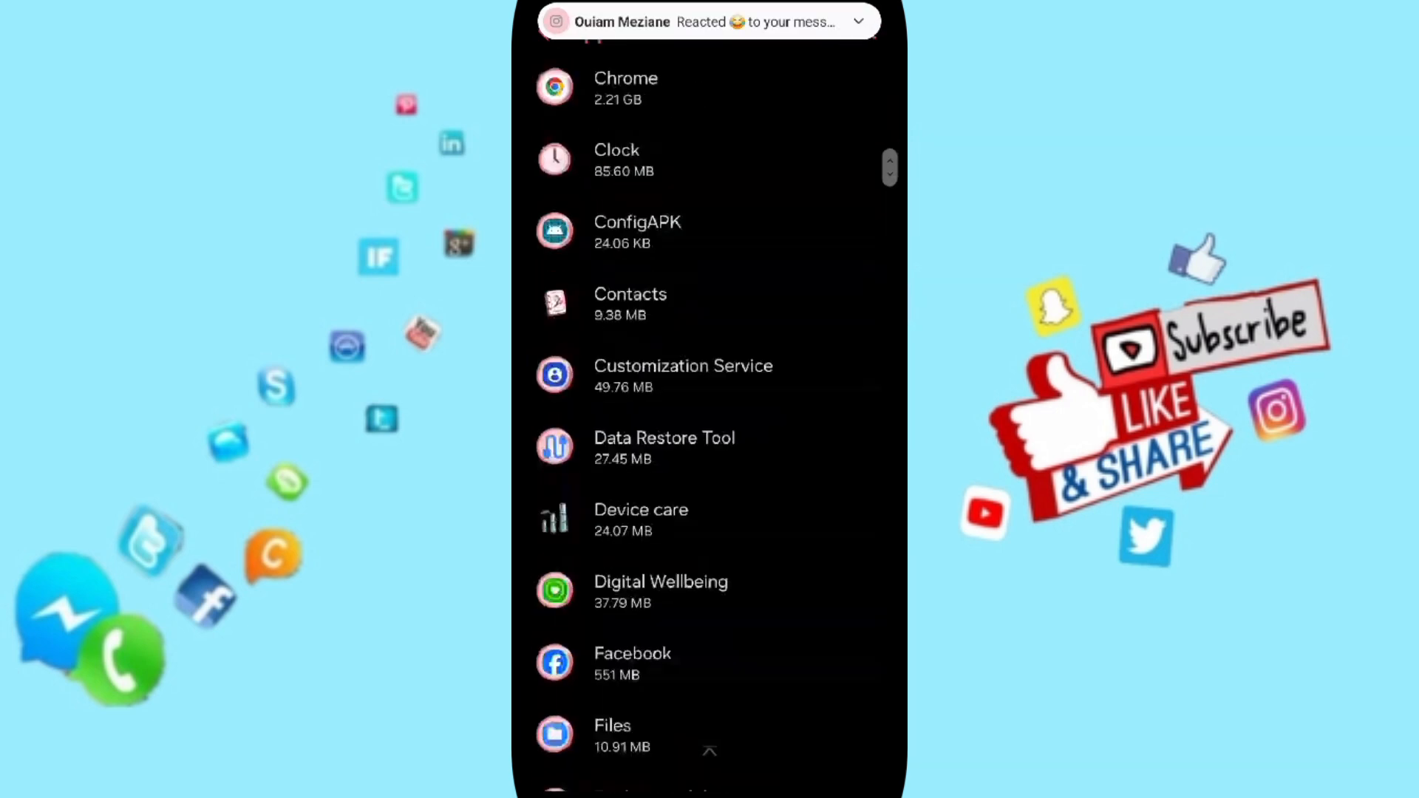
{"action": "scroll", "scroll_direction": "down", "scroll_amount": 3}
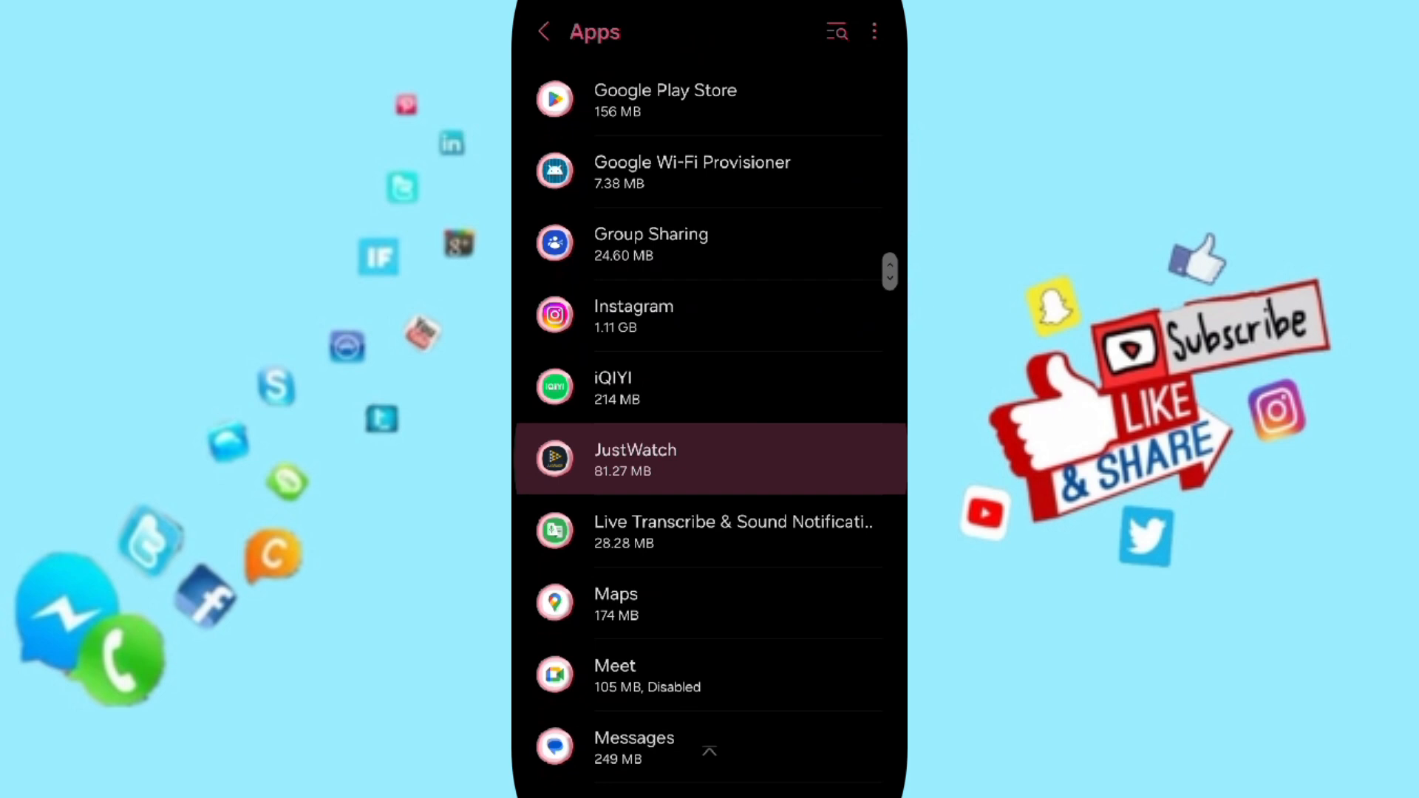